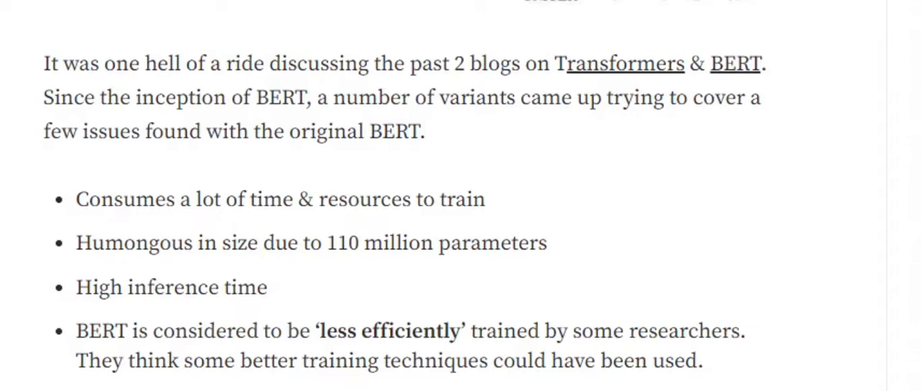
scroll("down", 3)
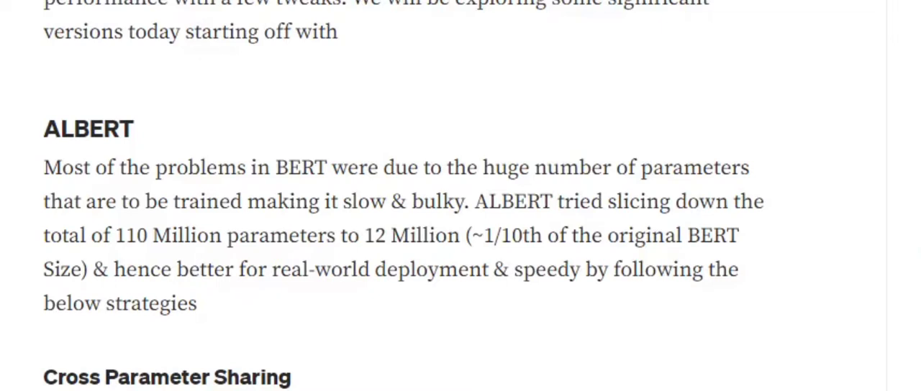
scroll("down", 3)
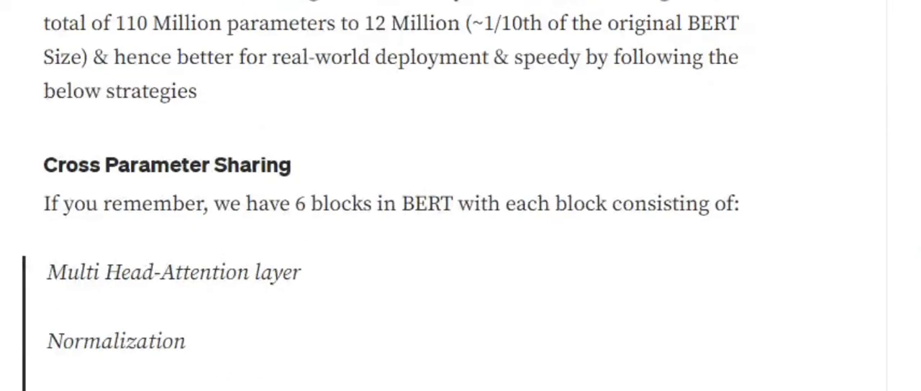
scroll("down", 3)
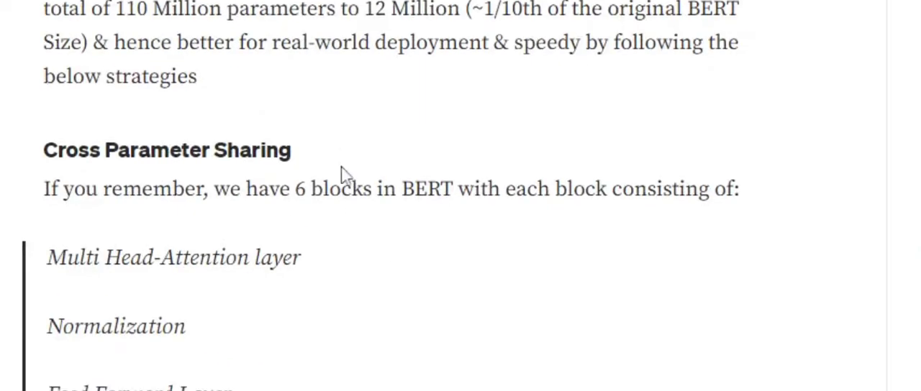
scroll("down", 3)
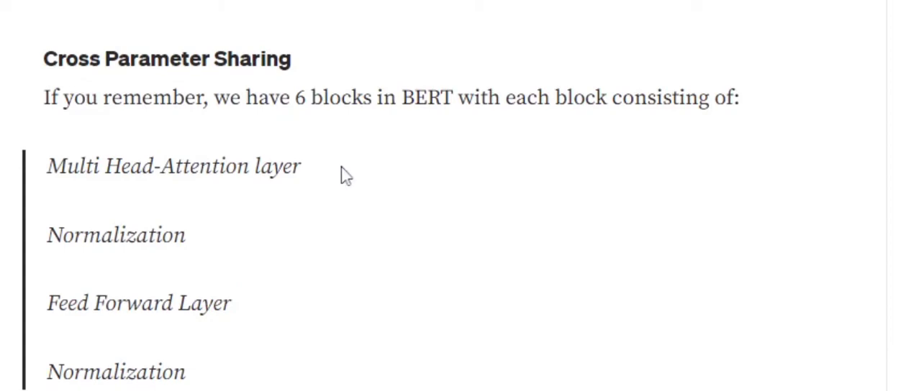
scroll("down", 3)
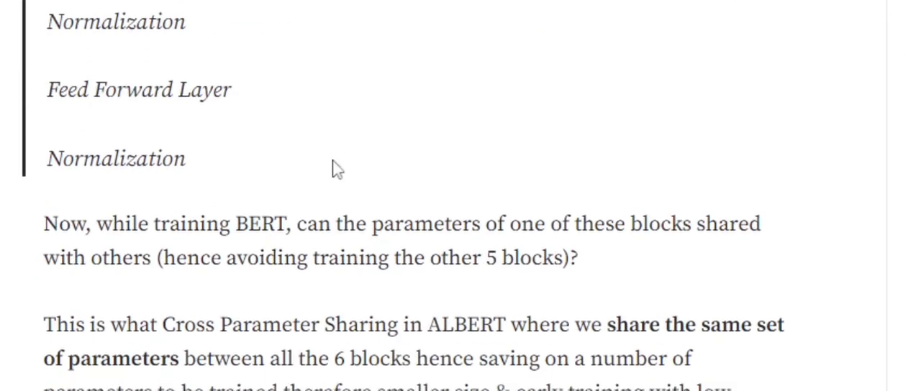
scroll("down", 3)
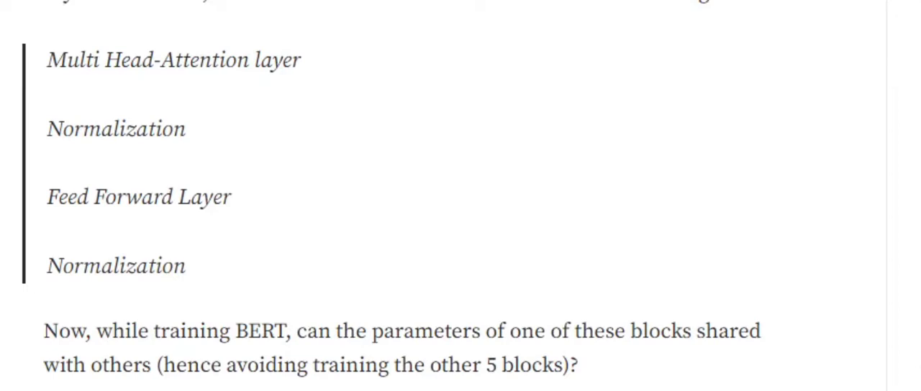
scroll("down", 3)
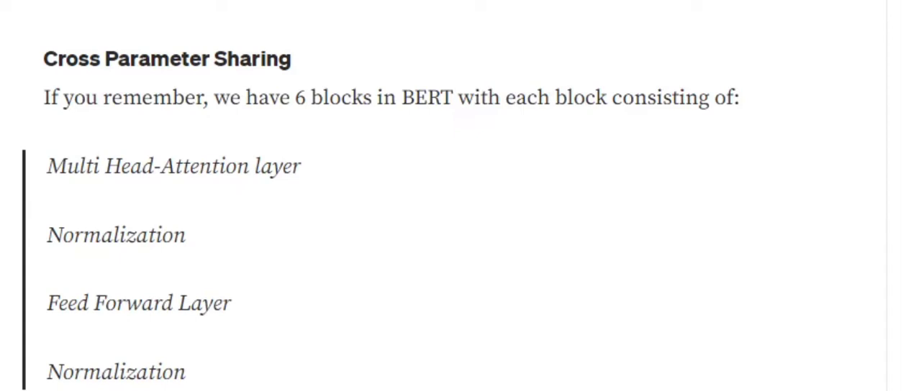
scroll("down", 3)
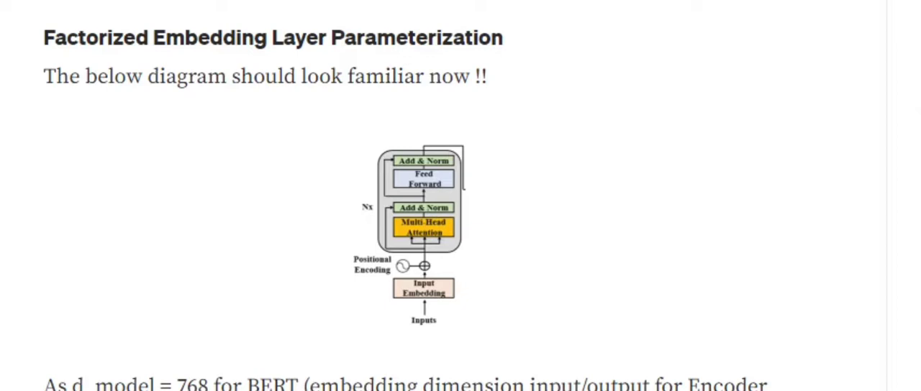
scroll("down", 3)
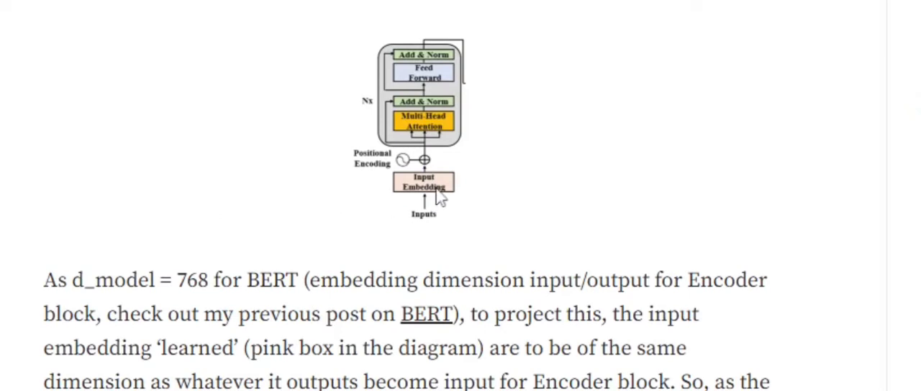
mouse_move(420, 201)
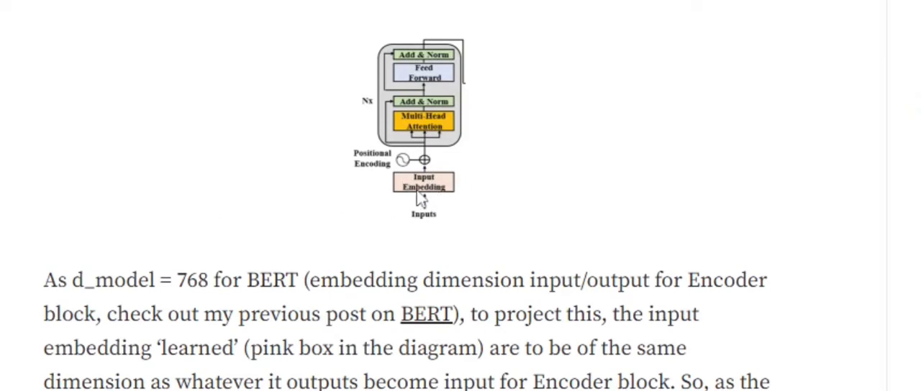
mouse_move(416, 204)
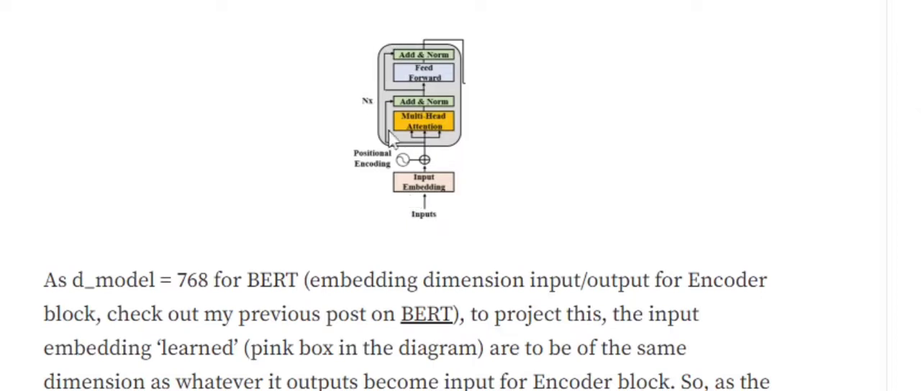
mouse_move(496, 158)
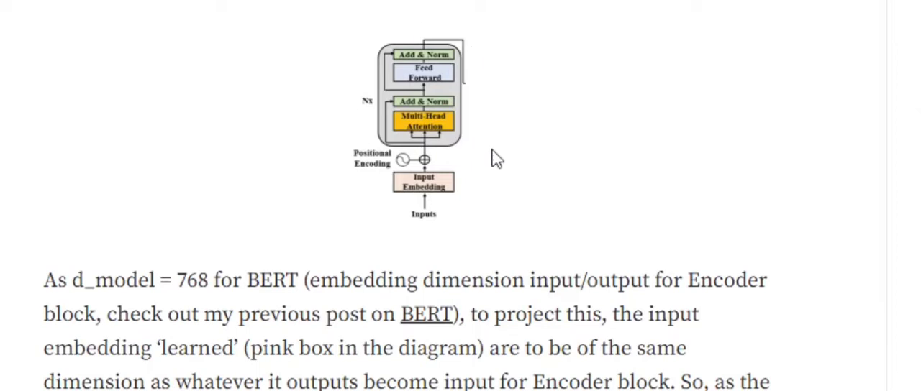
scroll("down", 3)
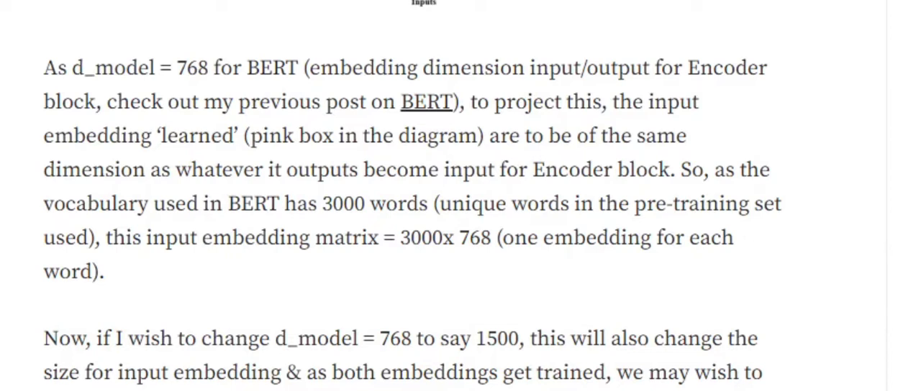
mouse_move(459, 11)
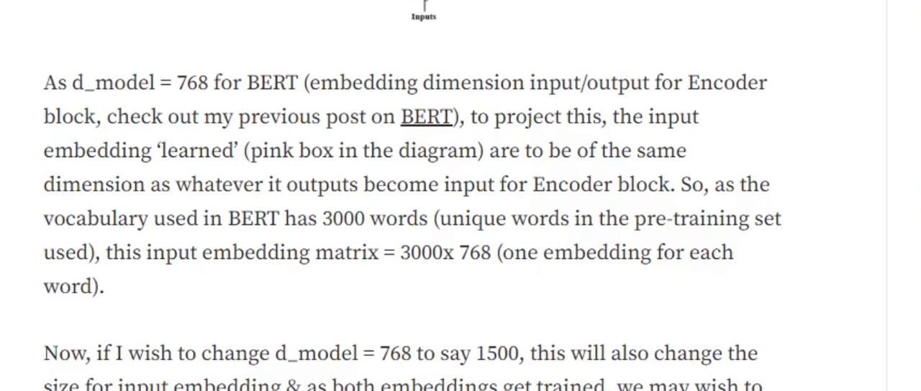
scroll("down", 3)
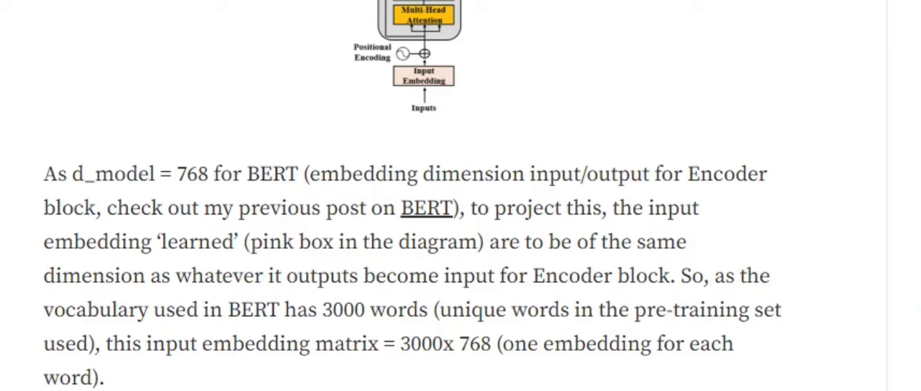
mouse_move(501, 215)
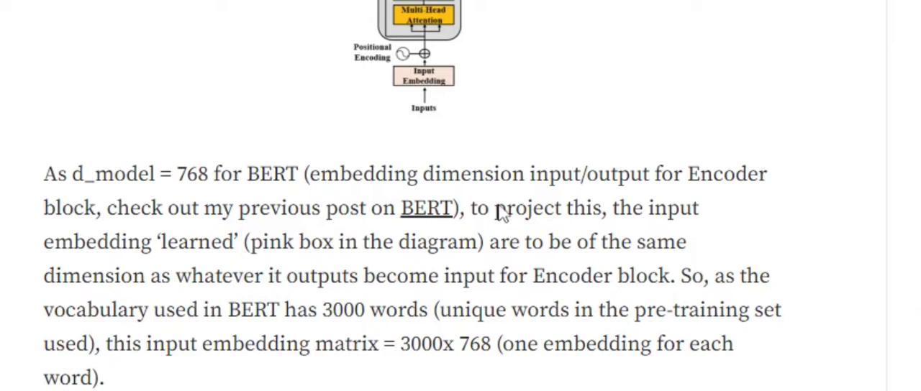
scroll("down", 3)
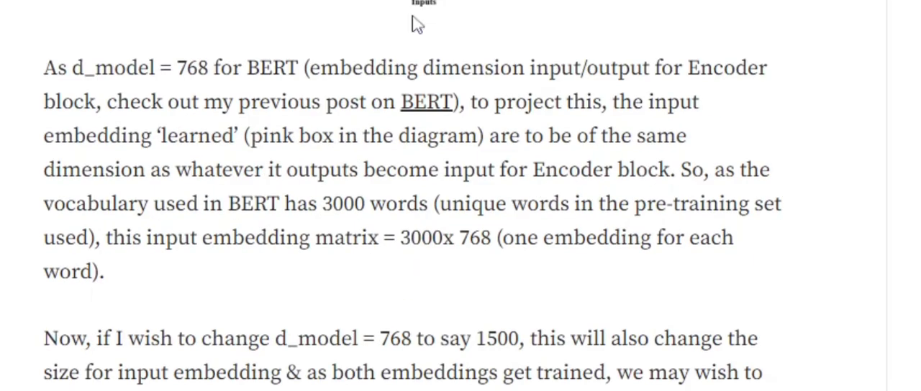
scroll("down", 3)
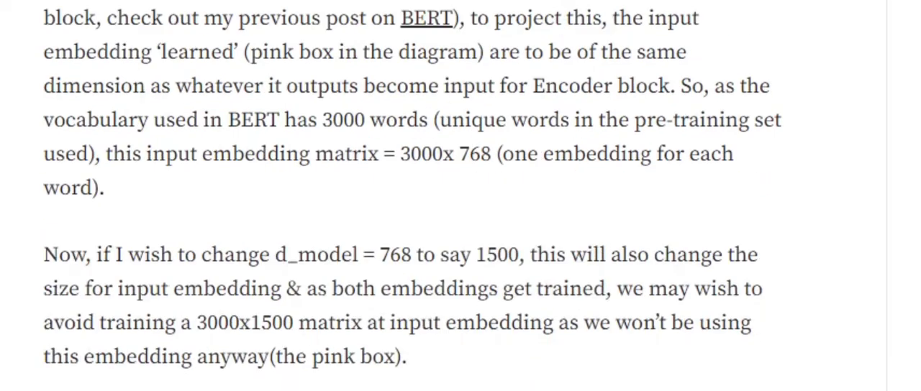
scroll("down", 3)
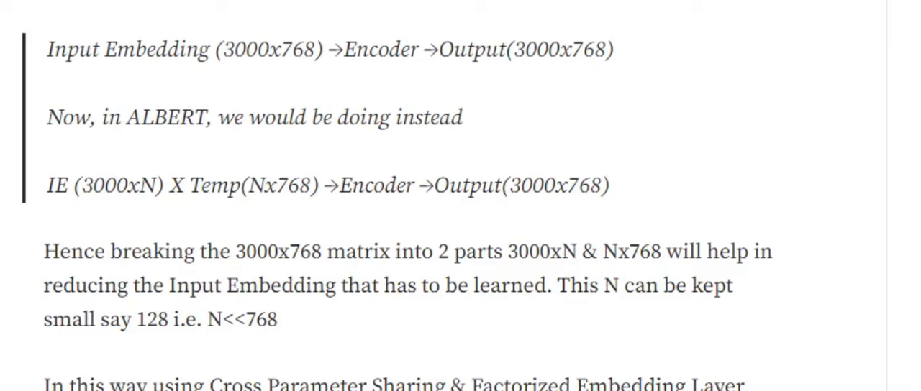
mouse_move(266, 75)
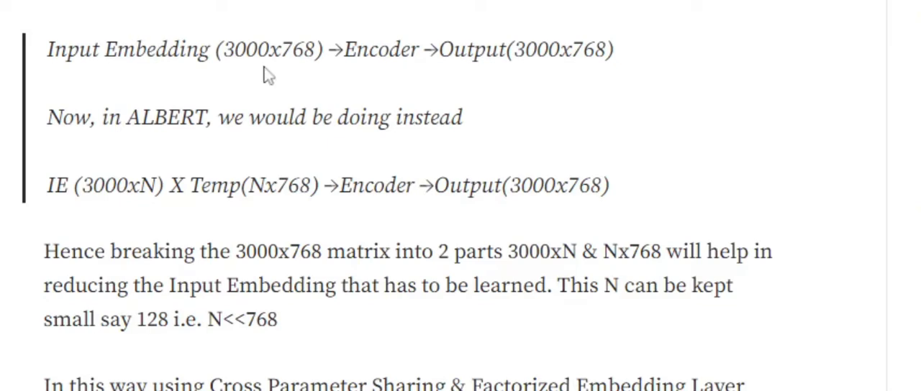
mouse_move(268, 72)
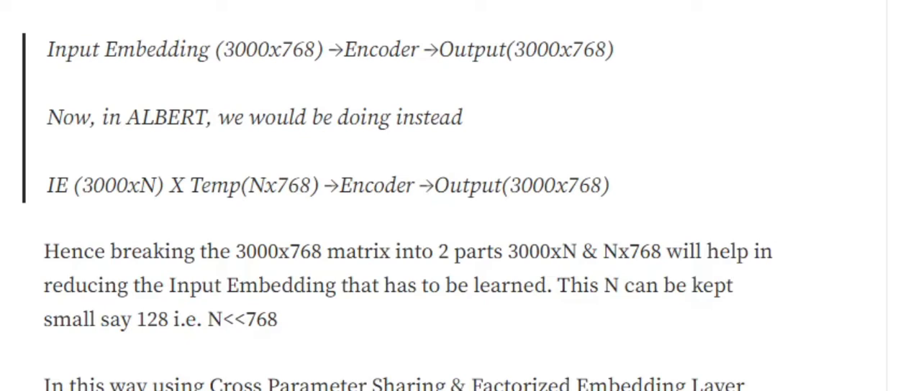
mouse_move(530, 77)
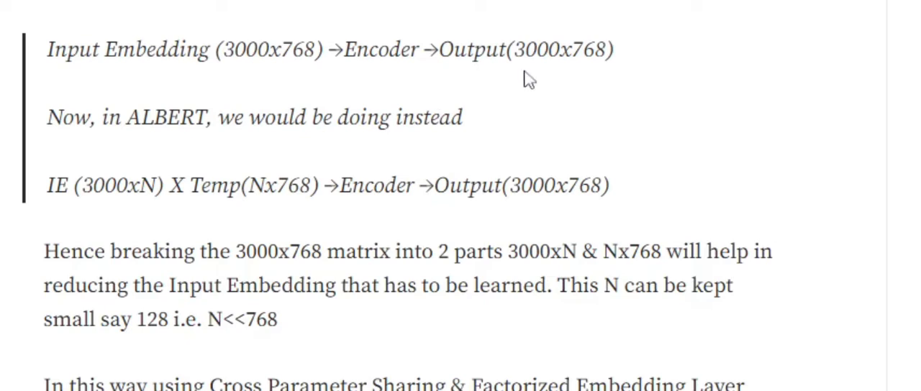
mouse_move(581, 72)
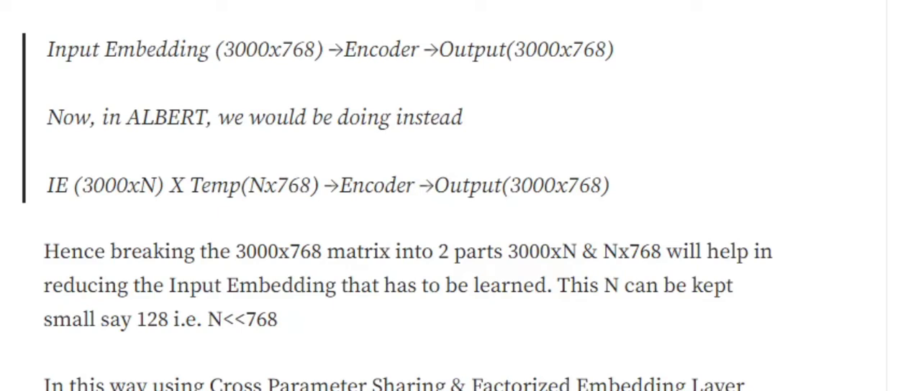
mouse_move(363, 219)
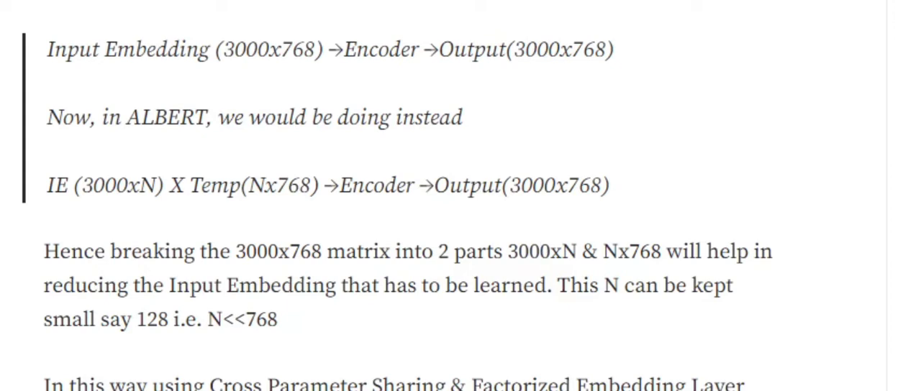
mouse_move(301, 345)
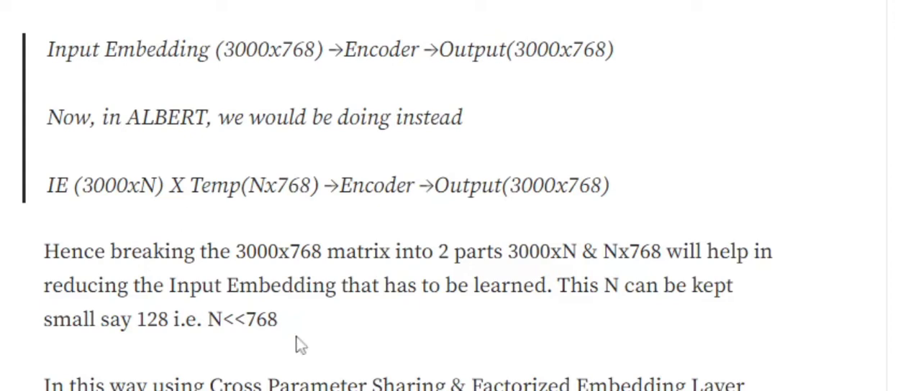
mouse_move(276, 342)
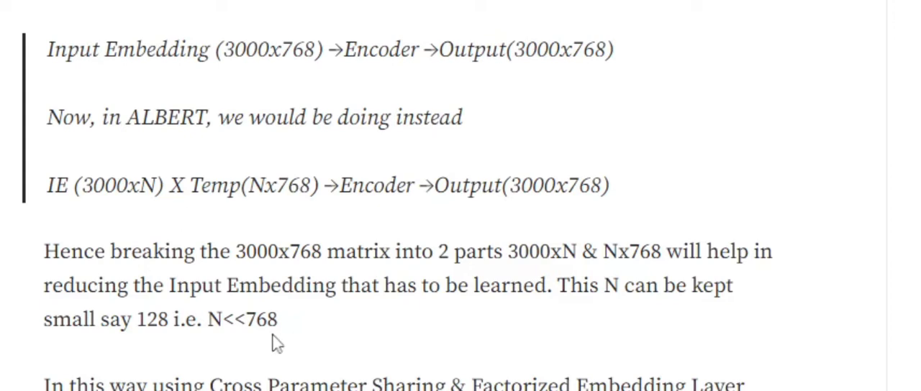
mouse_move(173, 223)
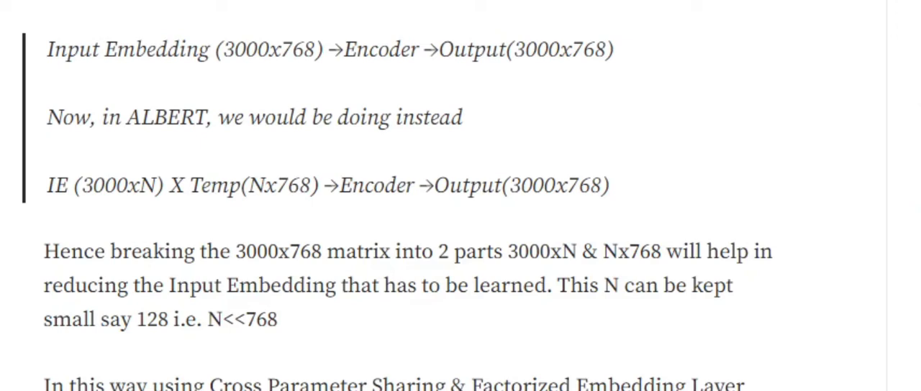
mouse_move(216, 233)
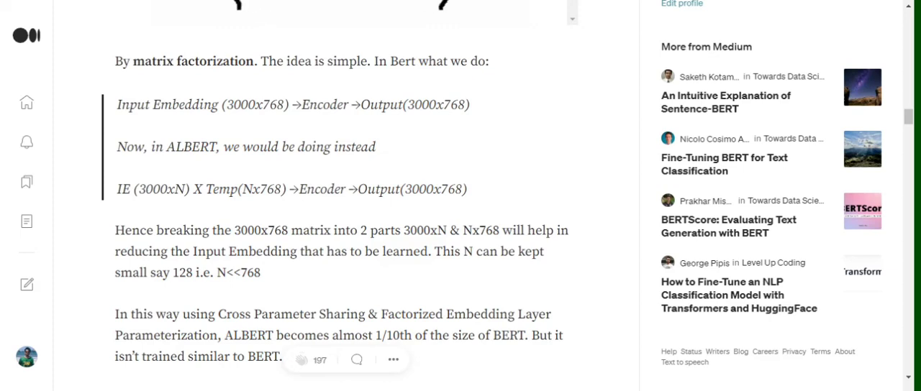
scroll("down", 3)
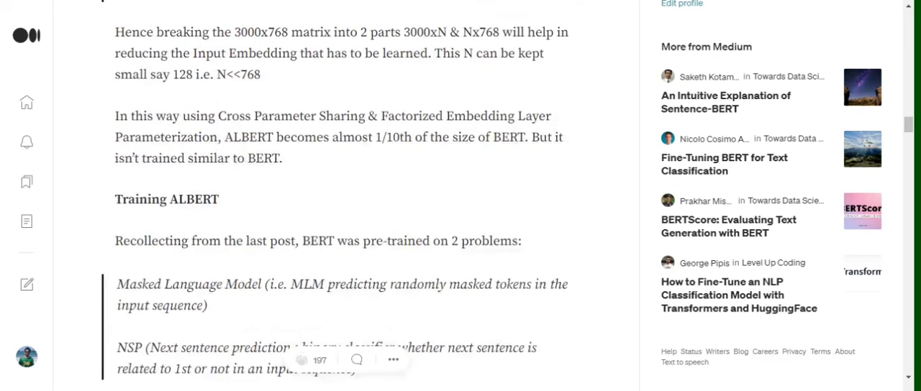
scroll("down", 3)
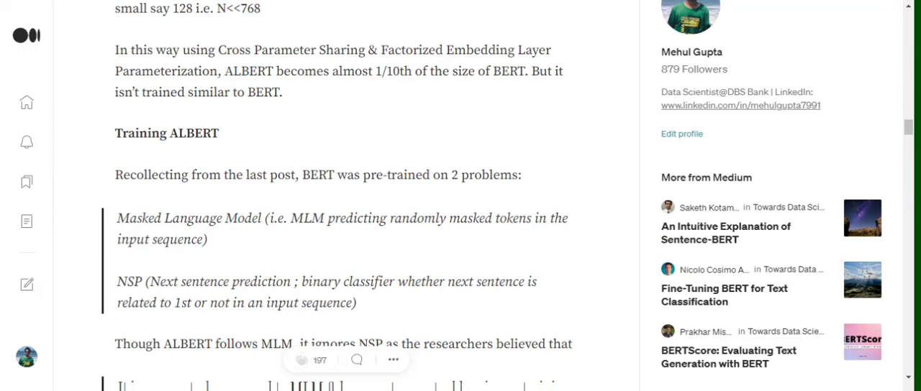
scroll("down", 3)
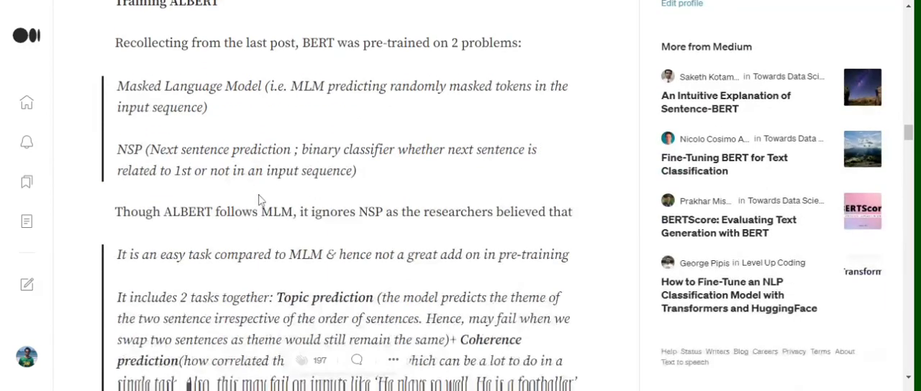
scroll("down", 3)
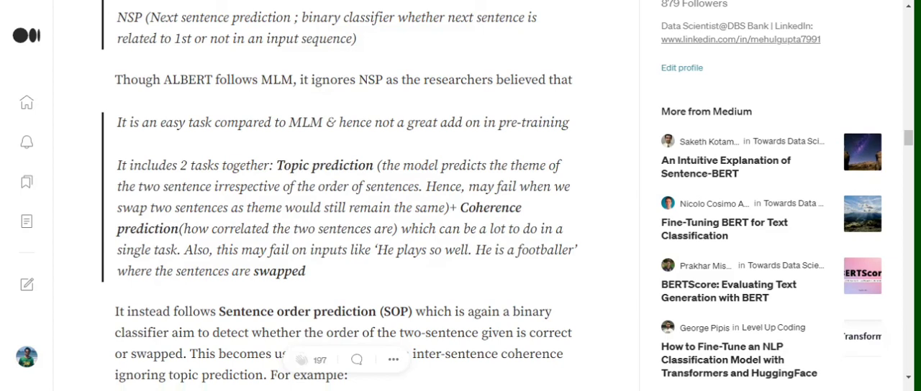
scroll("down", 3)
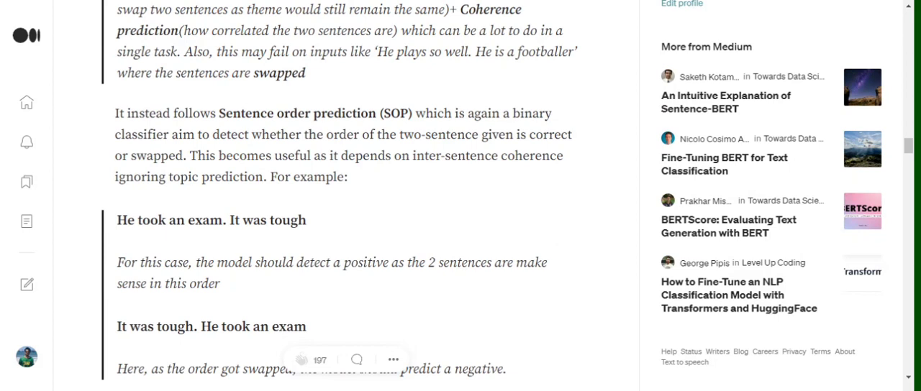
scroll("down", 3)
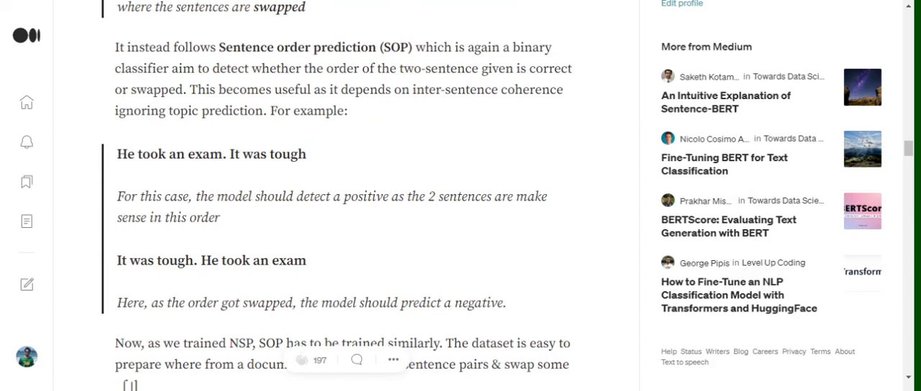
mouse_move(343, 245)
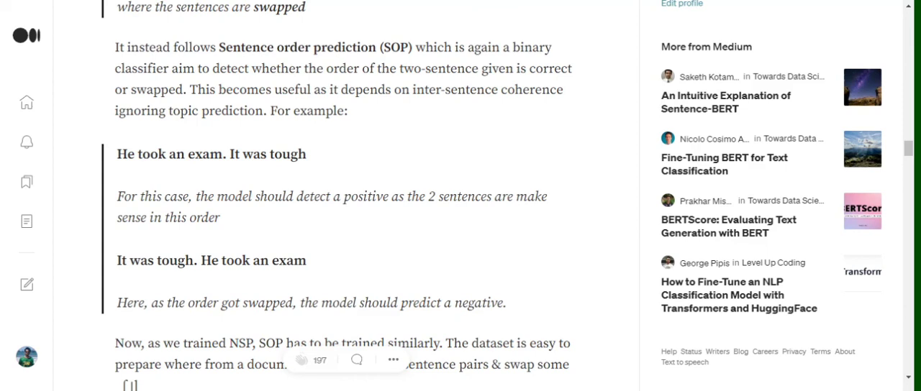
scroll("down", 3)
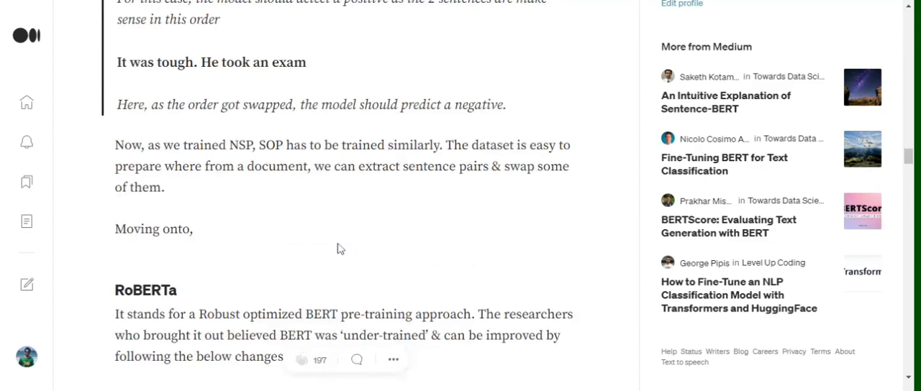
mouse_move(279, 3)
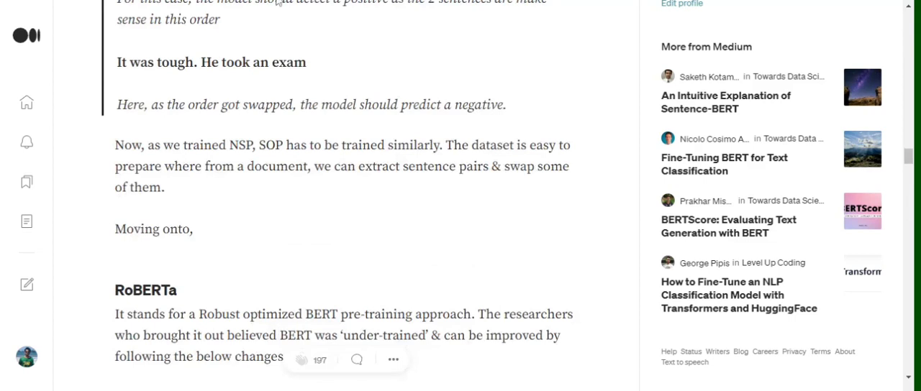